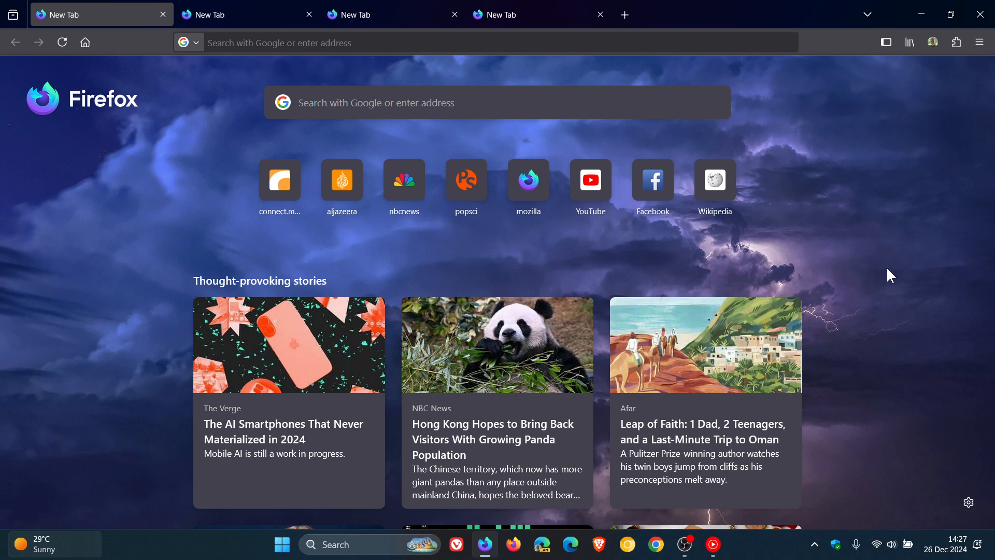
mouse_move(726, 127)
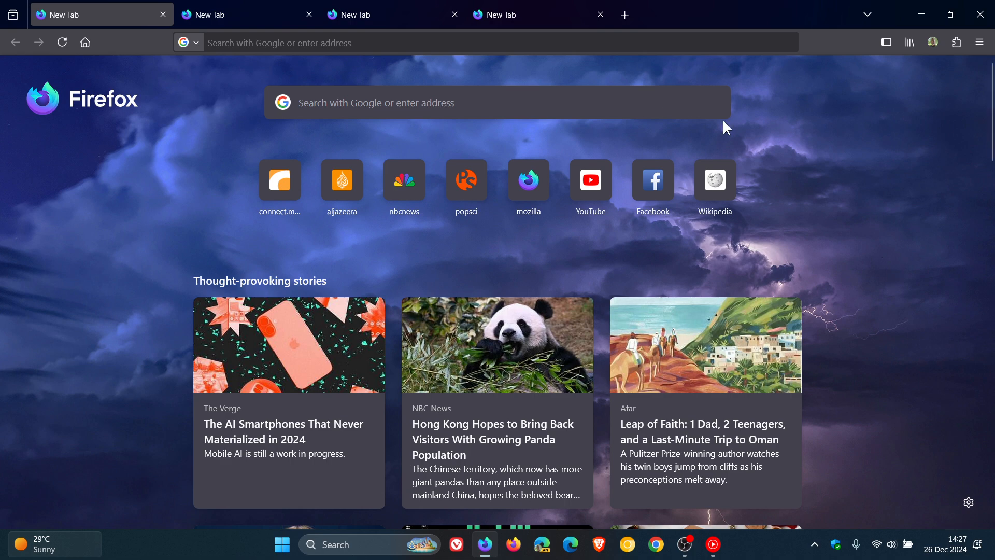
mouse_move(857, 232)
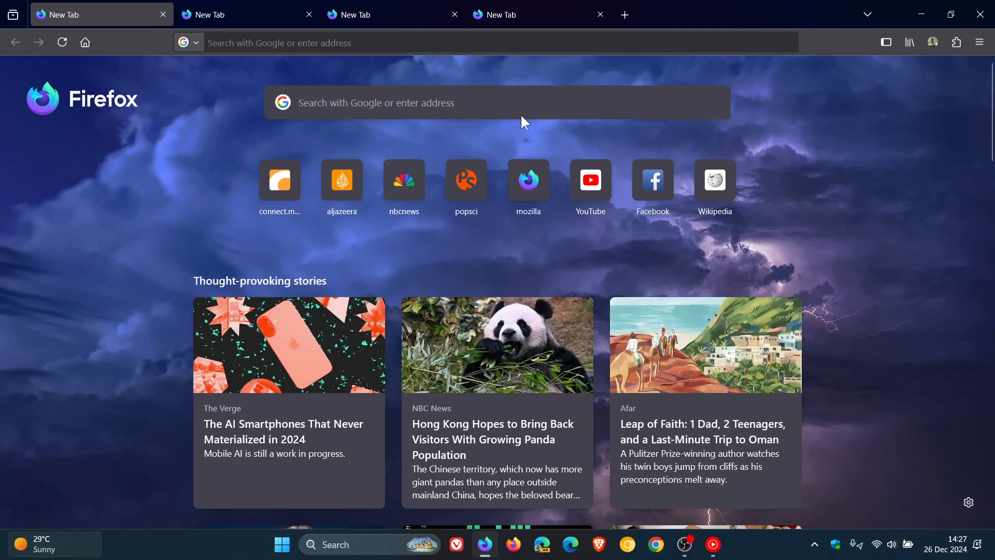
Step: Switch to the fourth New Tab, then to the third one
left_click(381, 14)
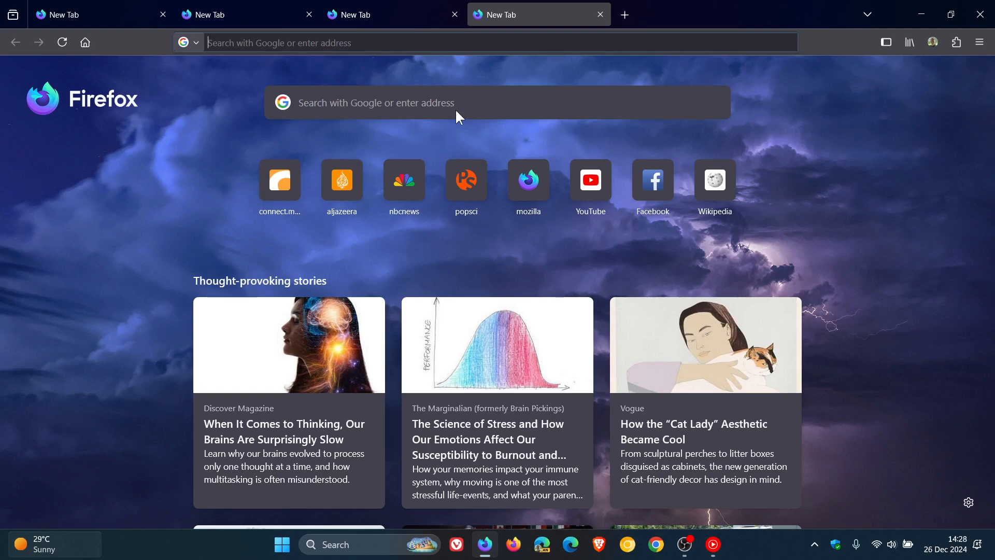
left_click(388, 14)
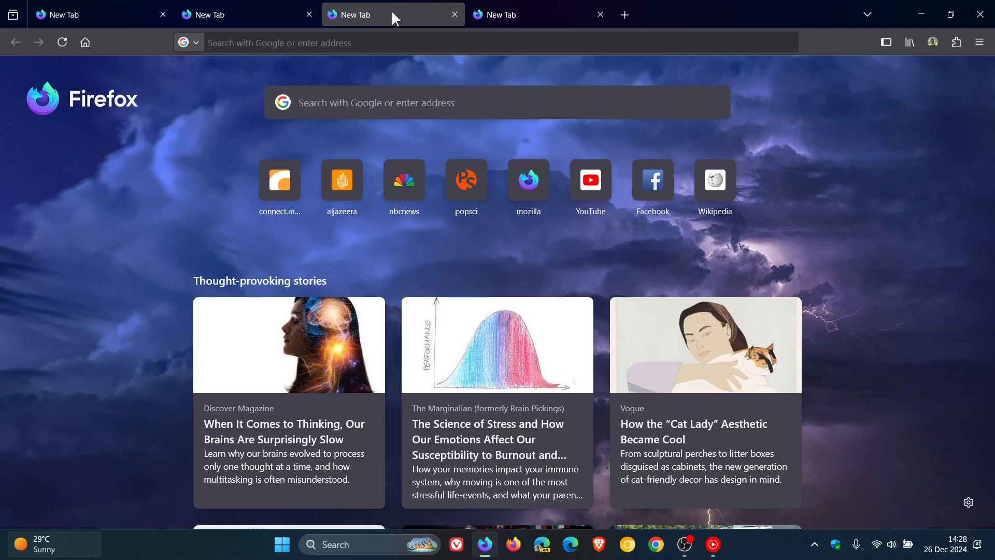
mouse_move(515, 15)
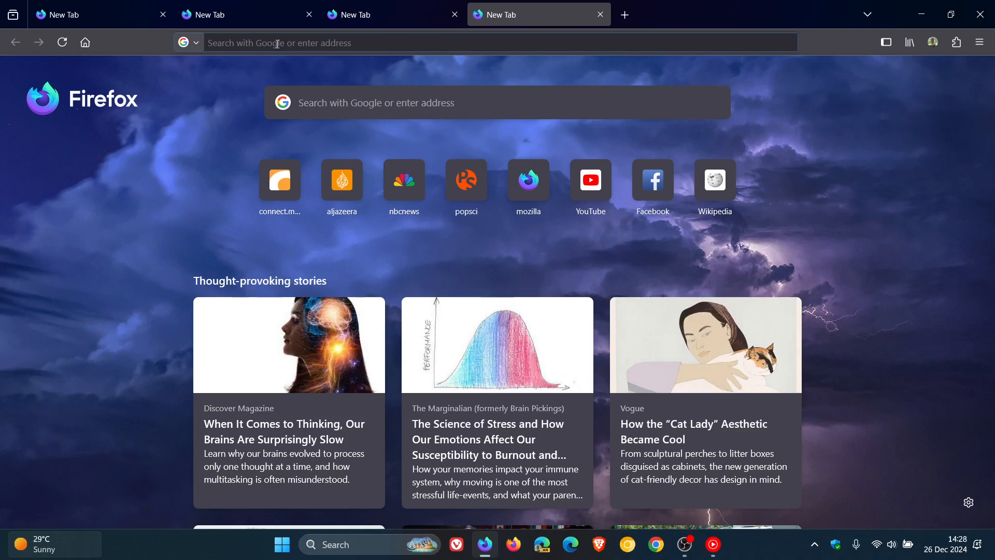
mouse_move(247, 15)
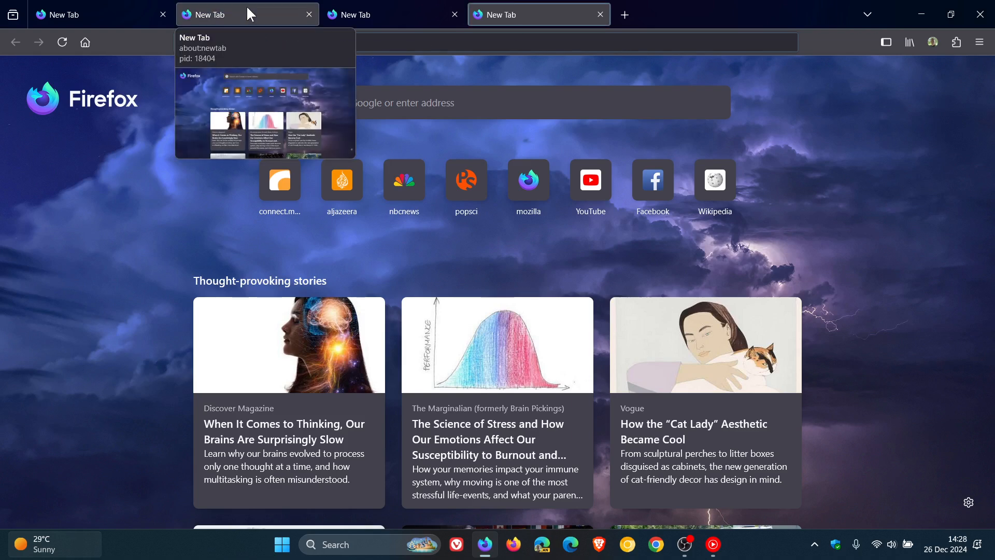
Step: Select tabs two through four together and bring up their tab actions menu
left_click(538, 14)
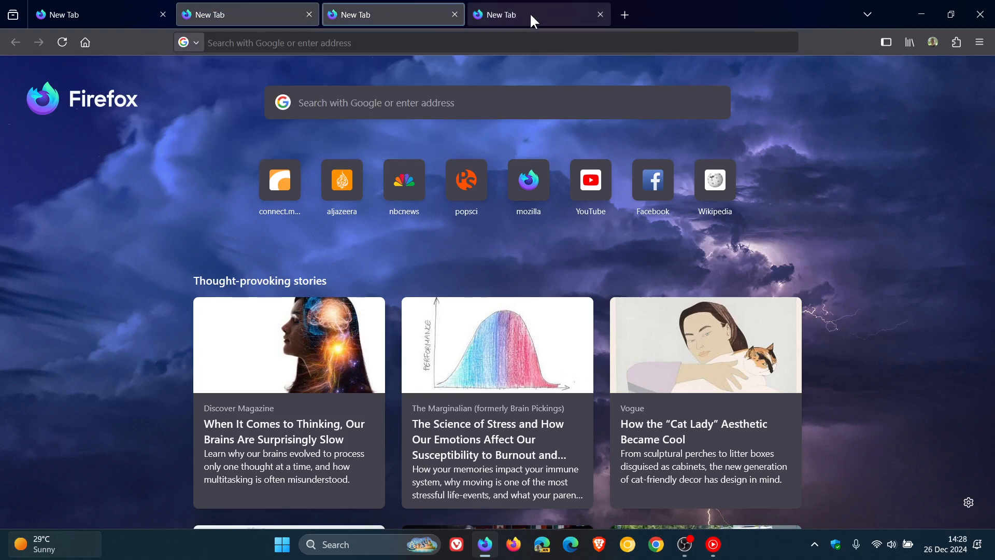
right_click(532, 14)
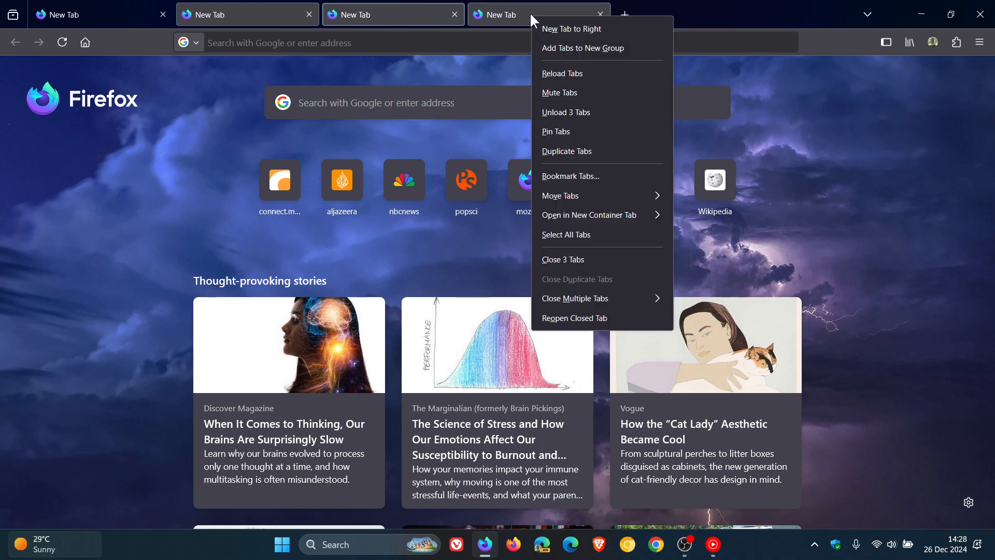
mouse_move(587, 113)
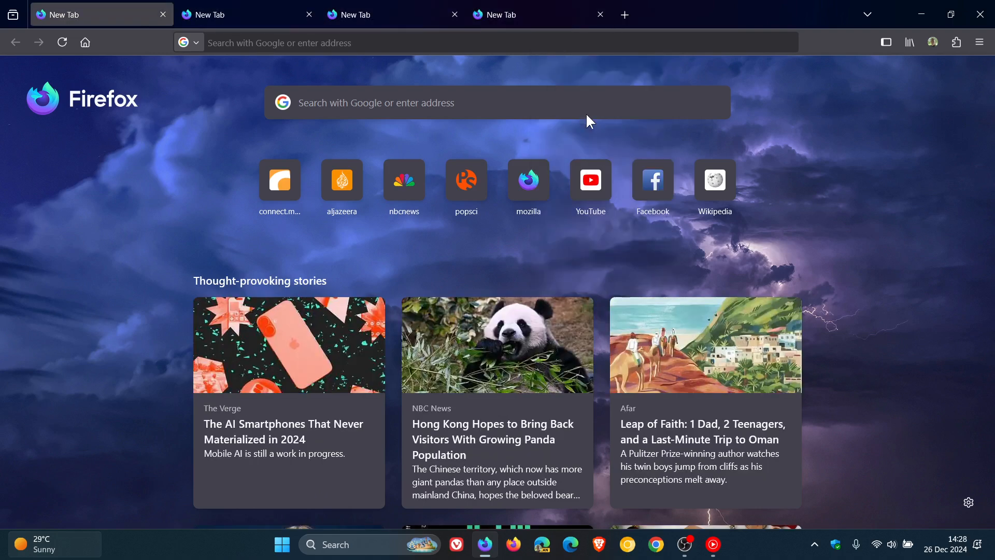
mouse_move(508, 15)
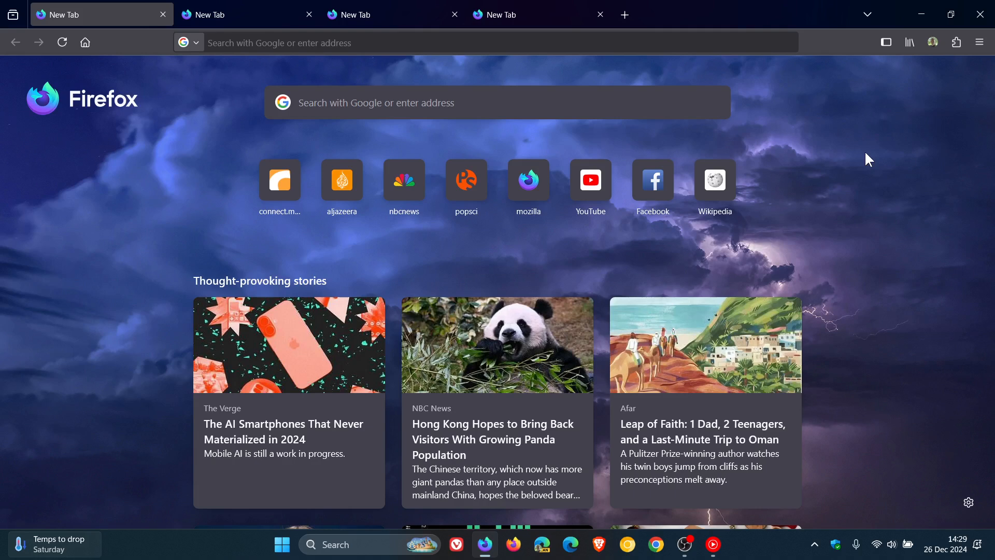
Step: Activate the third tab and open its own tab actions menu
left_click(381, 14)
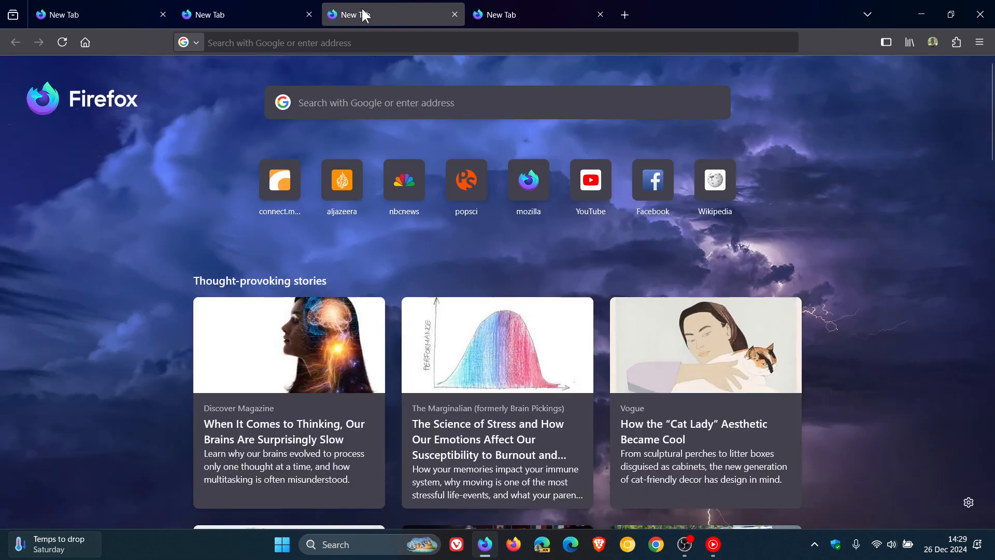
right_click(365, 14)
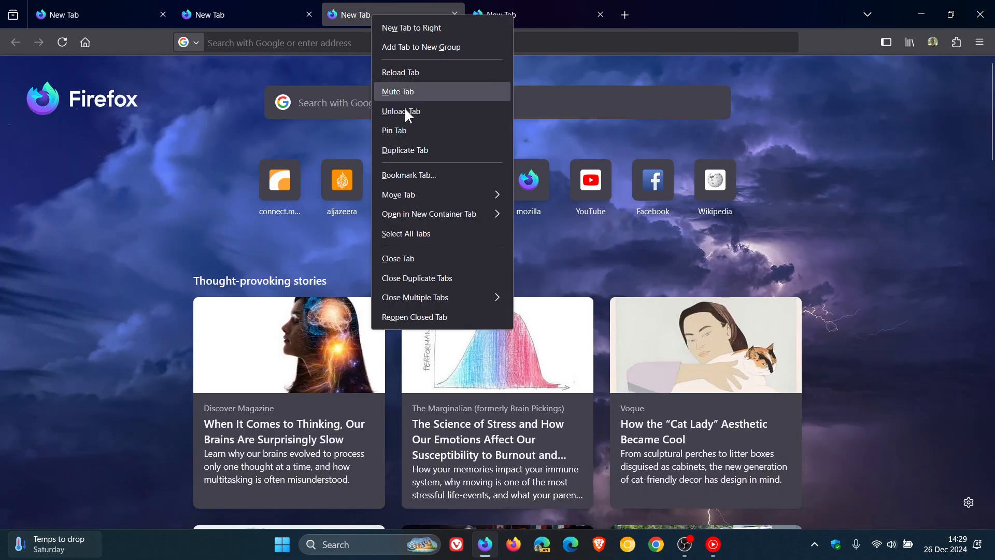
mouse_move(401, 111)
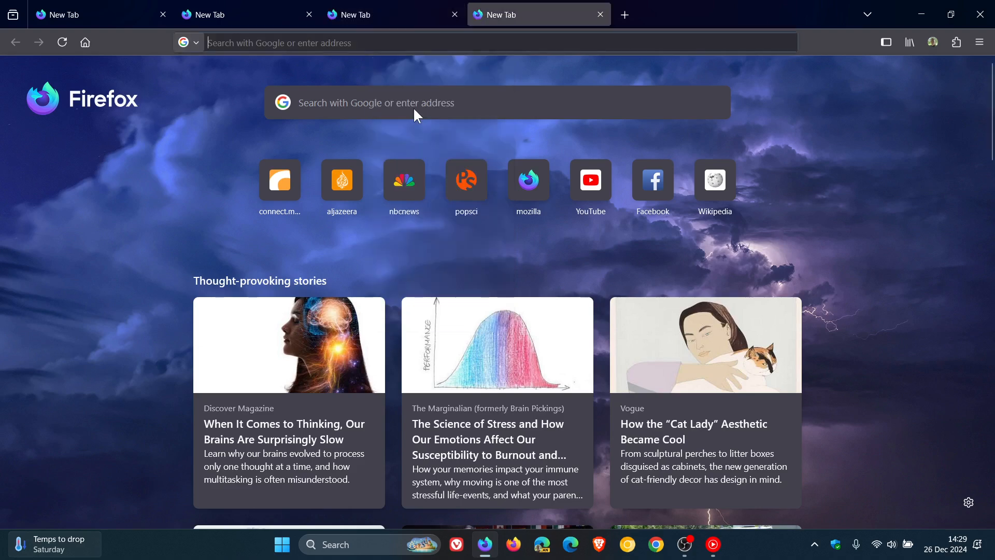
mouse_move(809, 160)
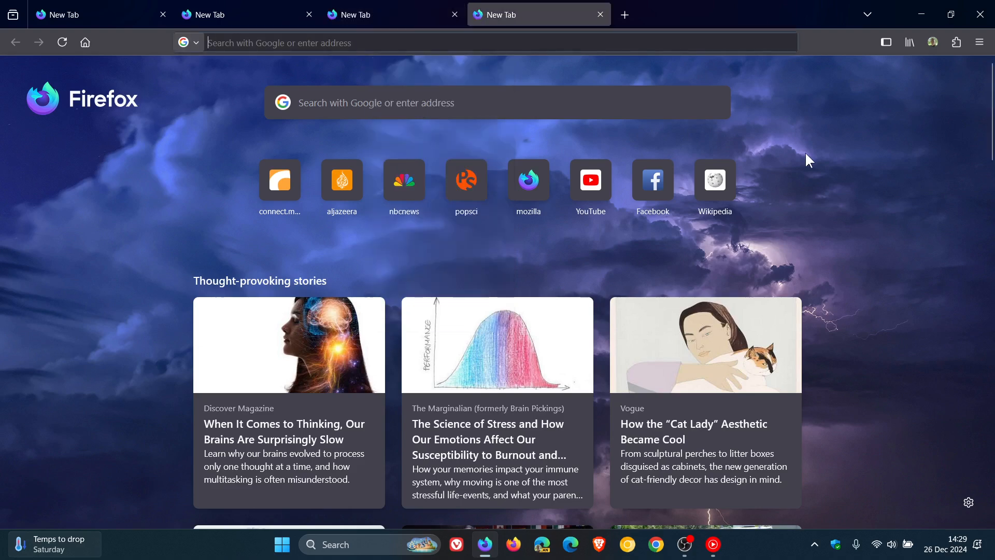